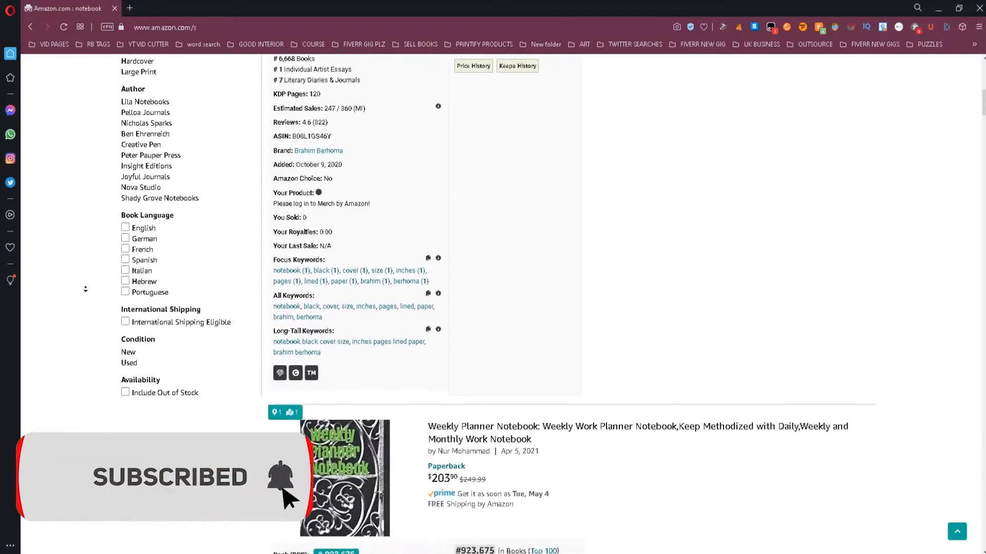
# Scroll through the notebook results and open the Books Advanced Search form
pyautogui.scroll(-3)
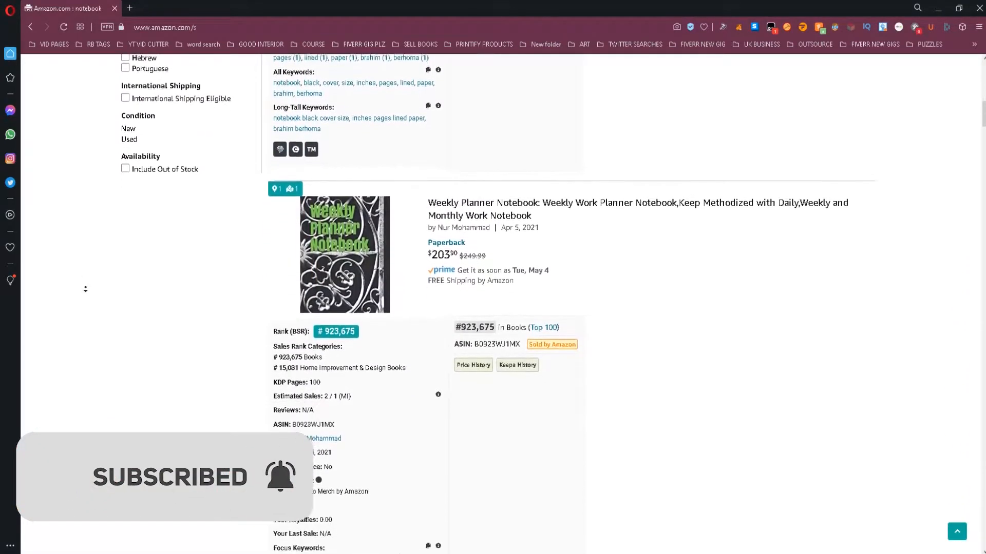
pyautogui.scroll(-3)
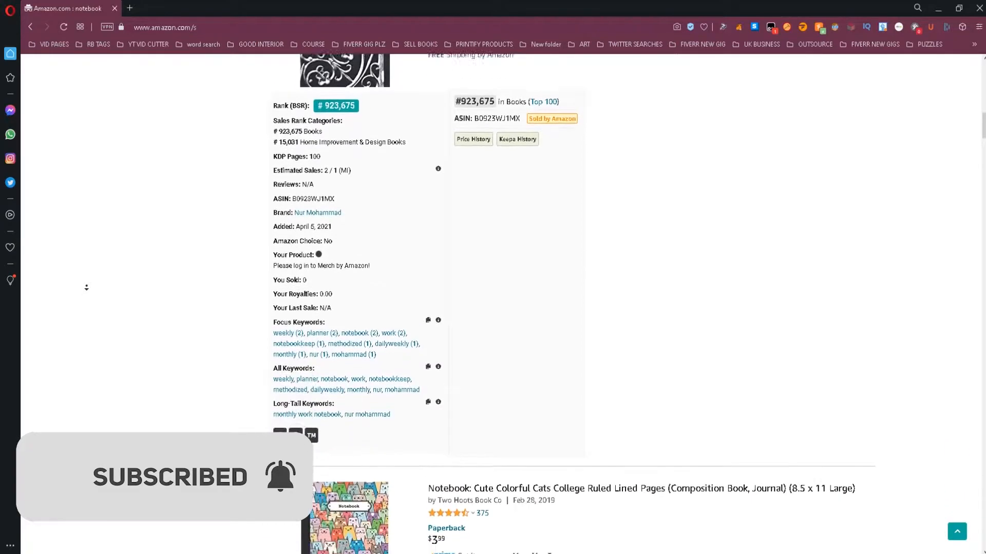
pyautogui.scroll(-3)
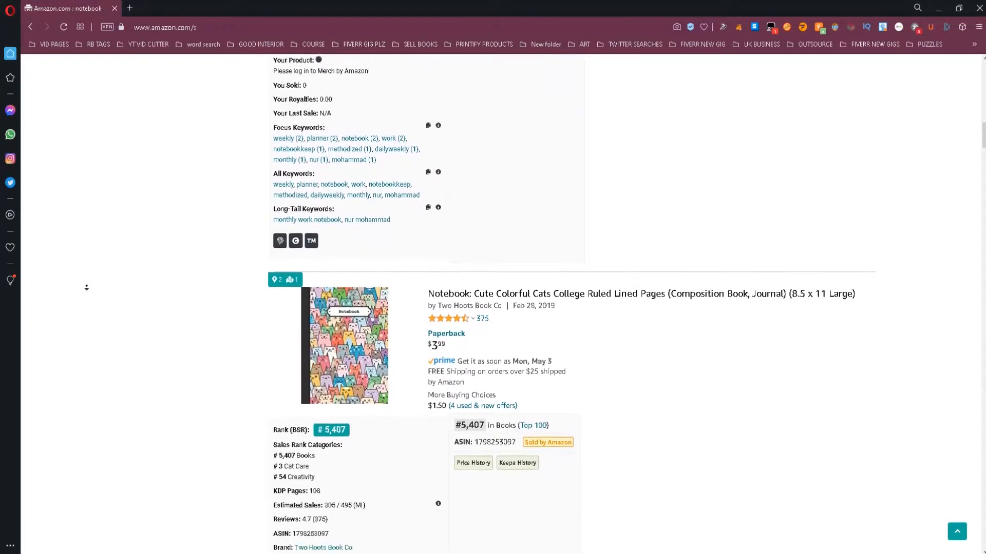
pyautogui.scroll(-3)
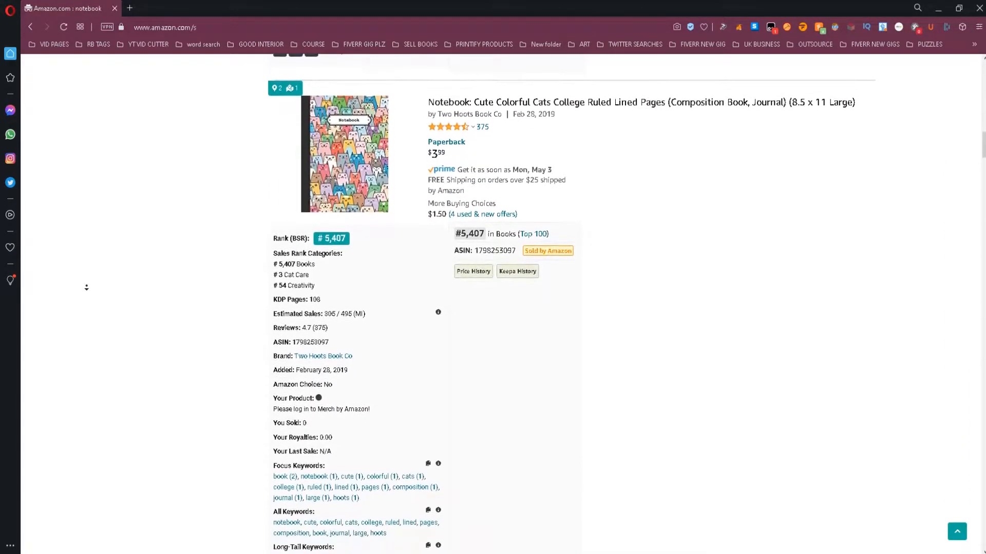
pyautogui.scroll(-3)
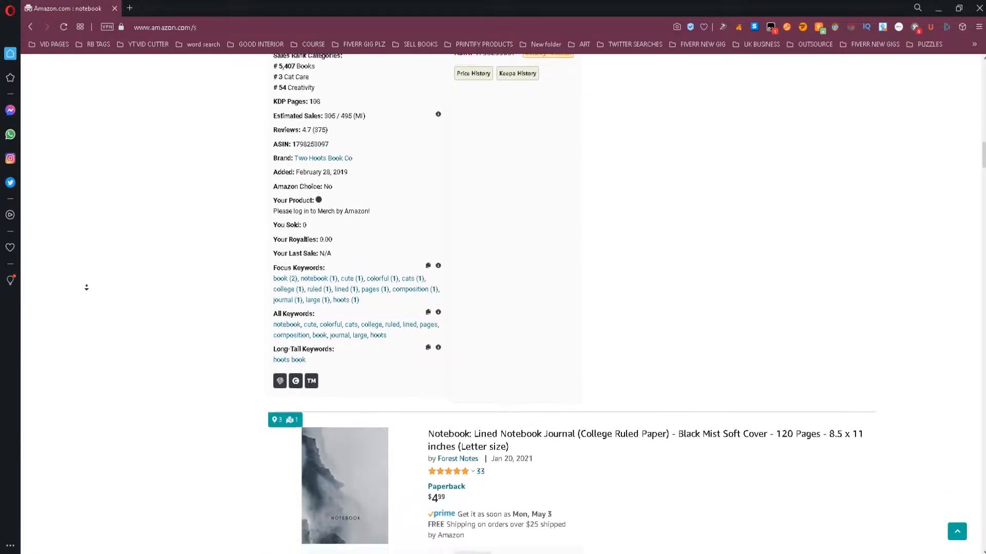
pyautogui.scroll(-3)
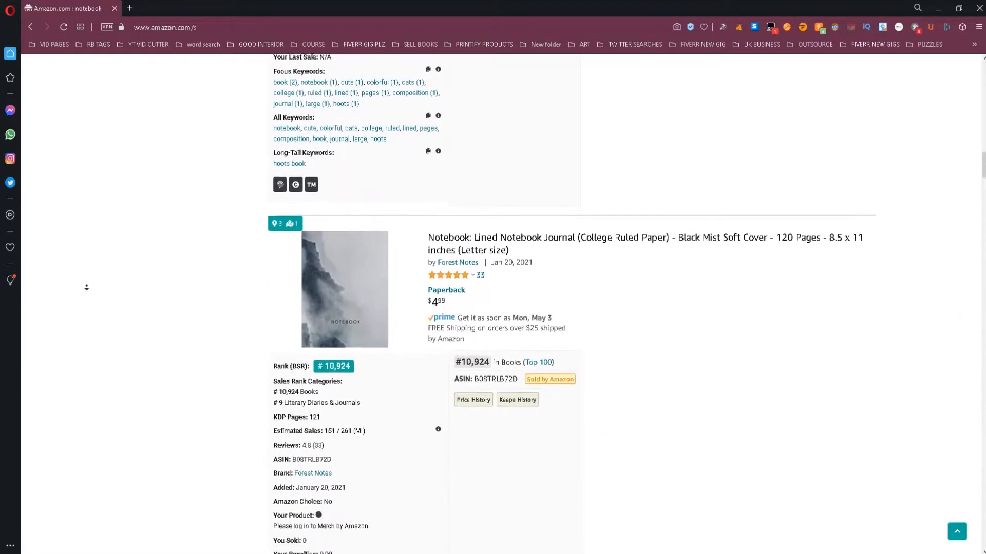
pyautogui.scroll(-3)
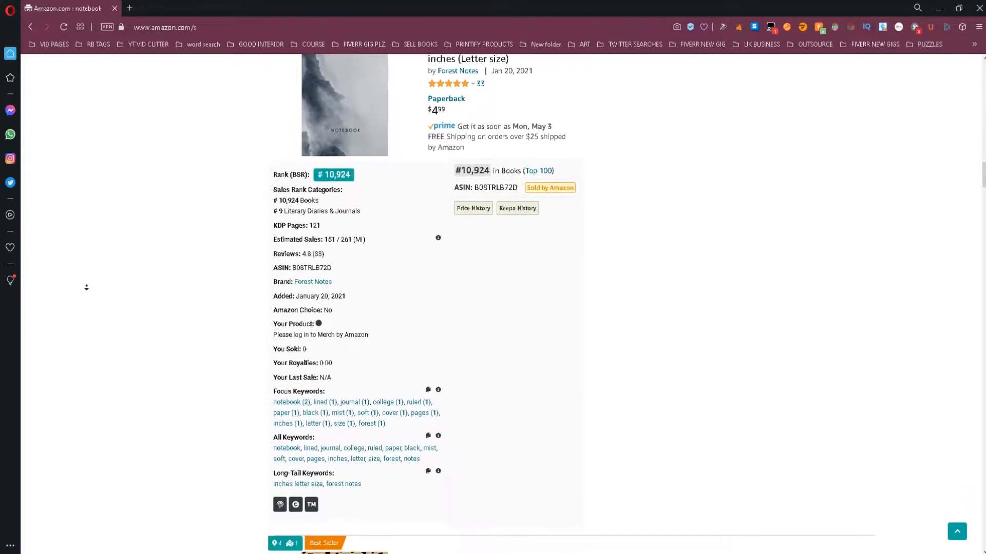
pyautogui.scroll(-3)
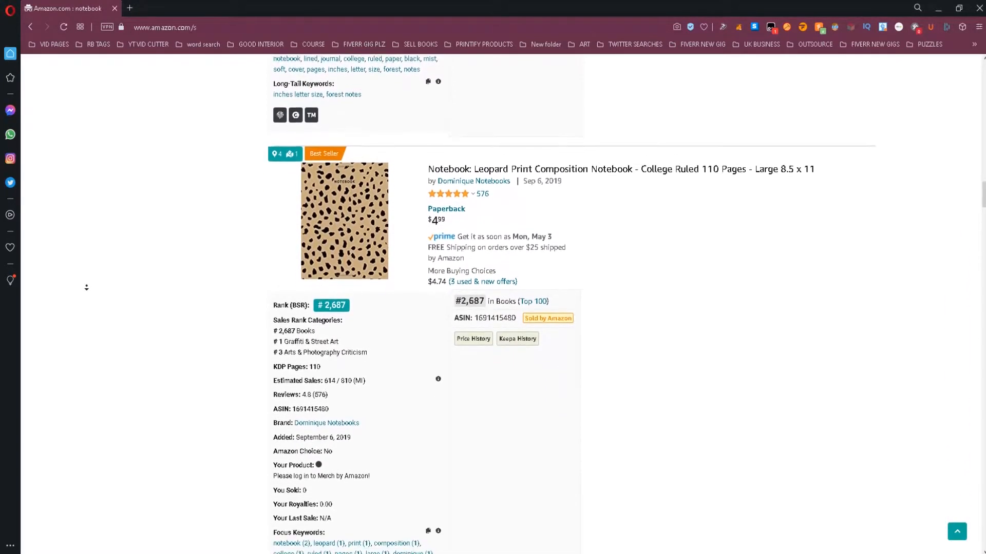
pyautogui.scroll(-3)
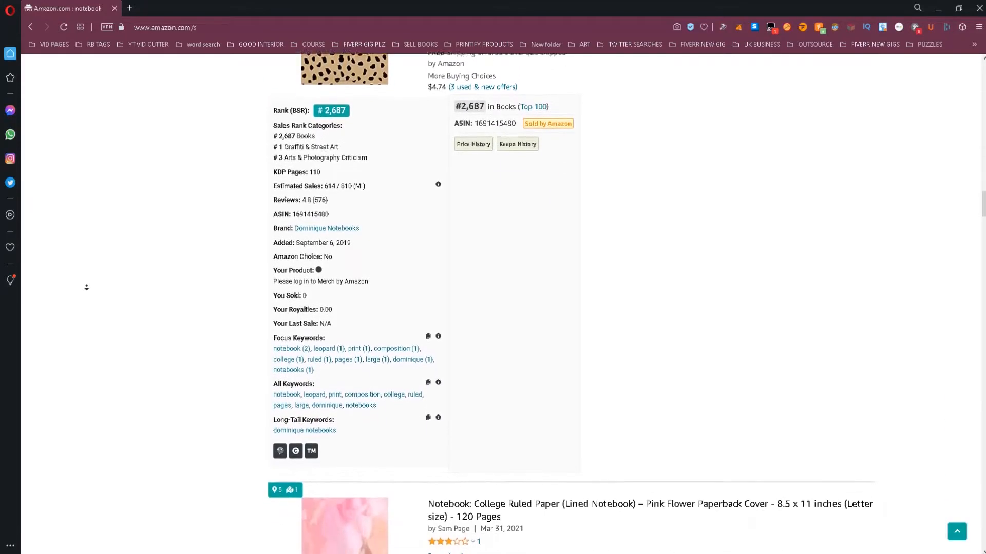
pyautogui.click(270, 242)
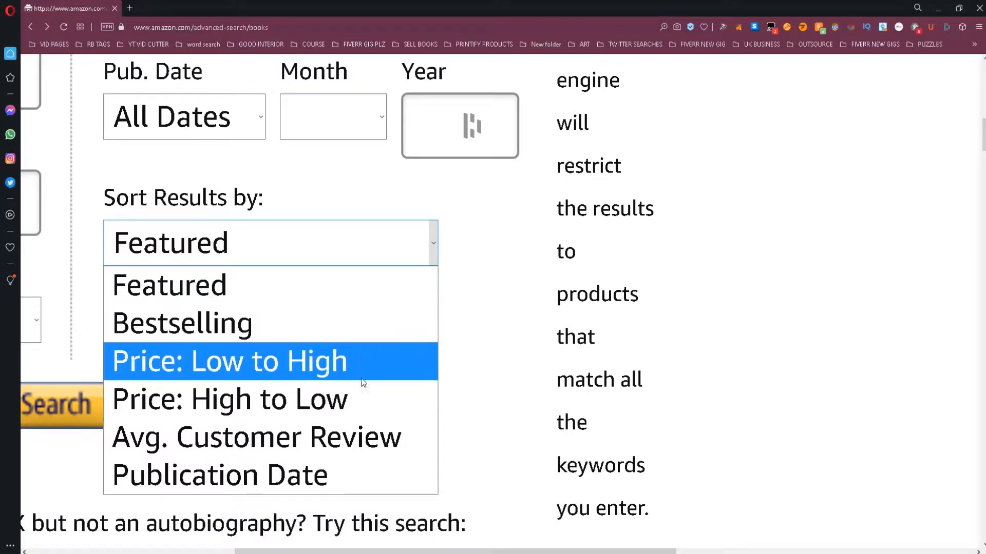
pyautogui.moveTo(344, 418)
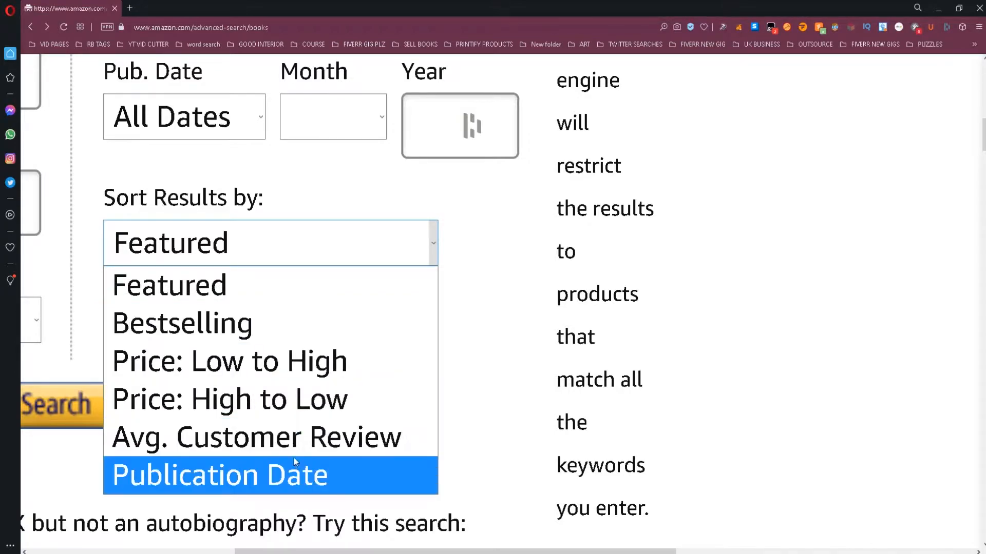
pyautogui.moveTo(264, 323)
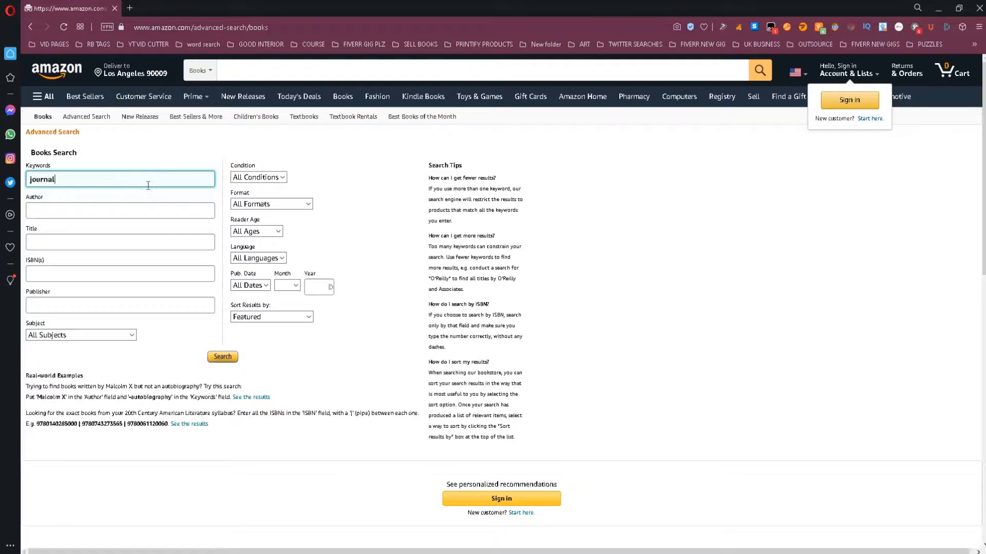
pyautogui.doubleClick(42, 180)
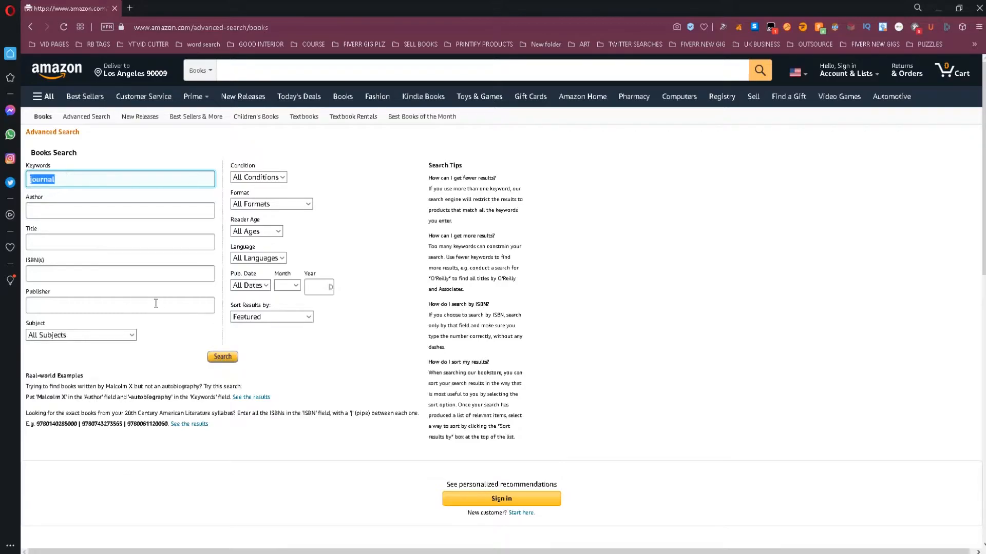
pyautogui.click(221, 357)
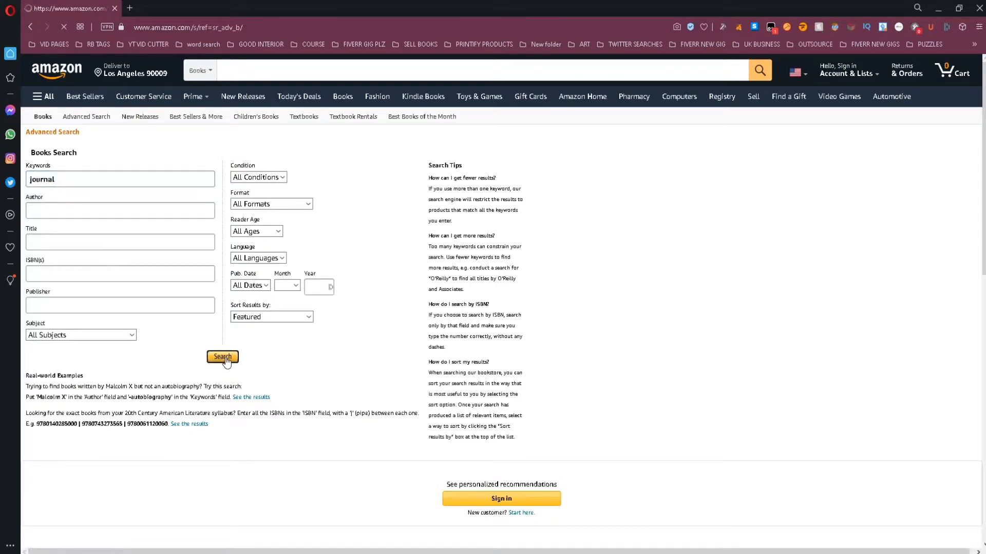
pyautogui.click(223, 357)
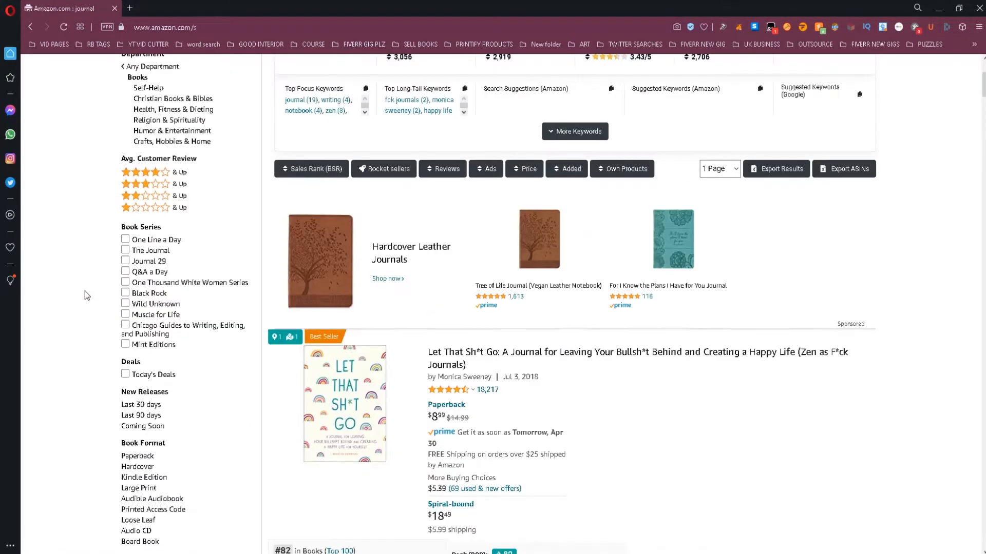
pyautogui.scroll(-3)
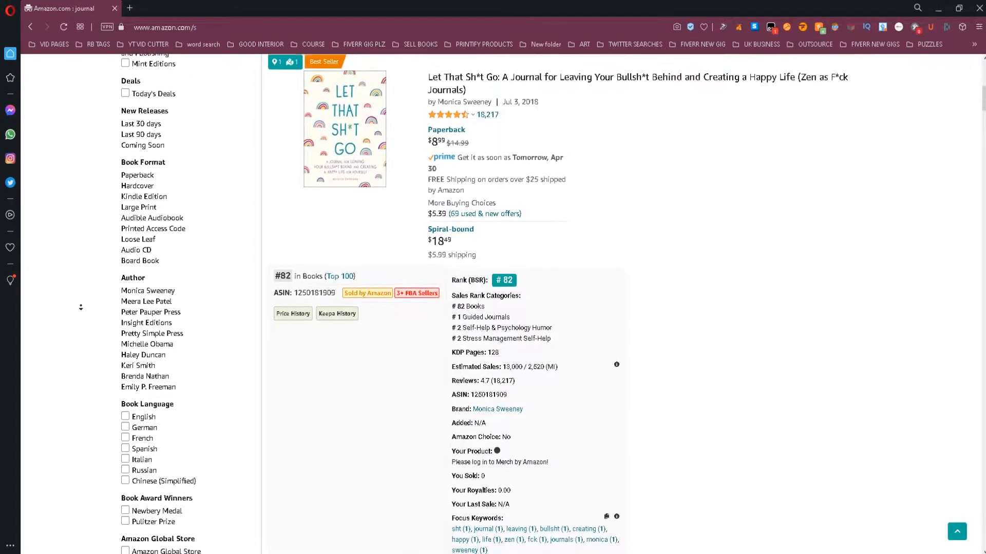
pyautogui.scroll(-3)
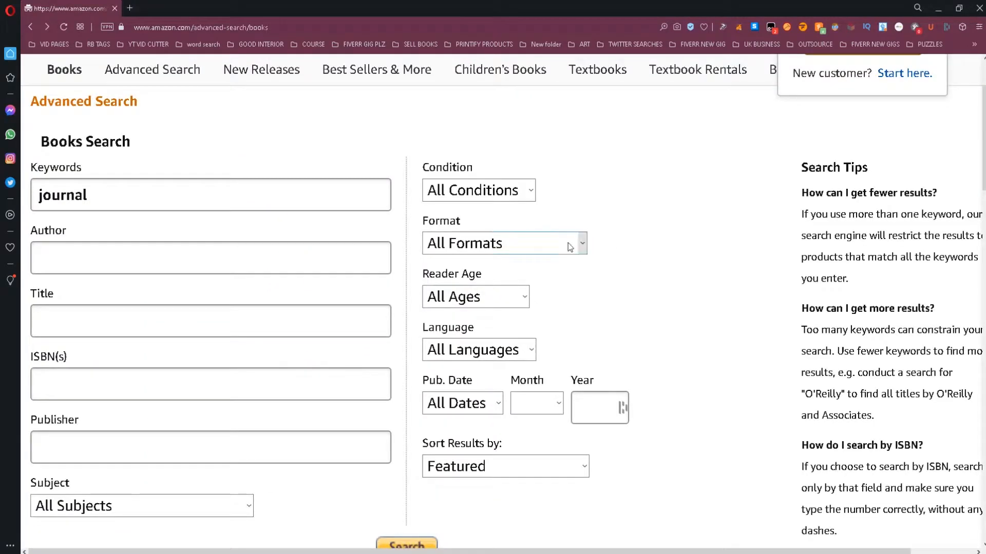
# Set format to Paperback and sort by Bestselling, then open the Pub. Date options
pyautogui.click(504, 243)
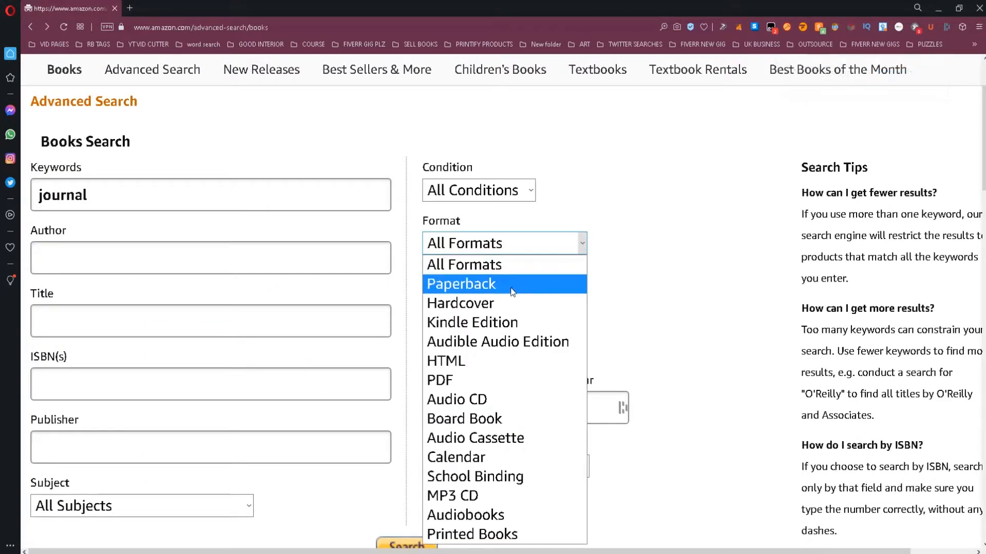
pyautogui.click(460, 283)
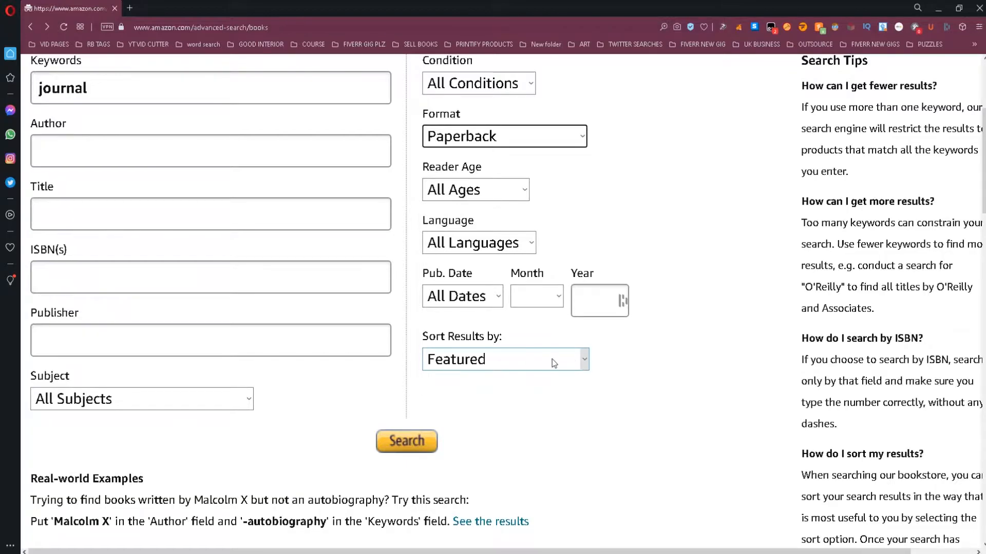
pyautogui.click(504, 358)
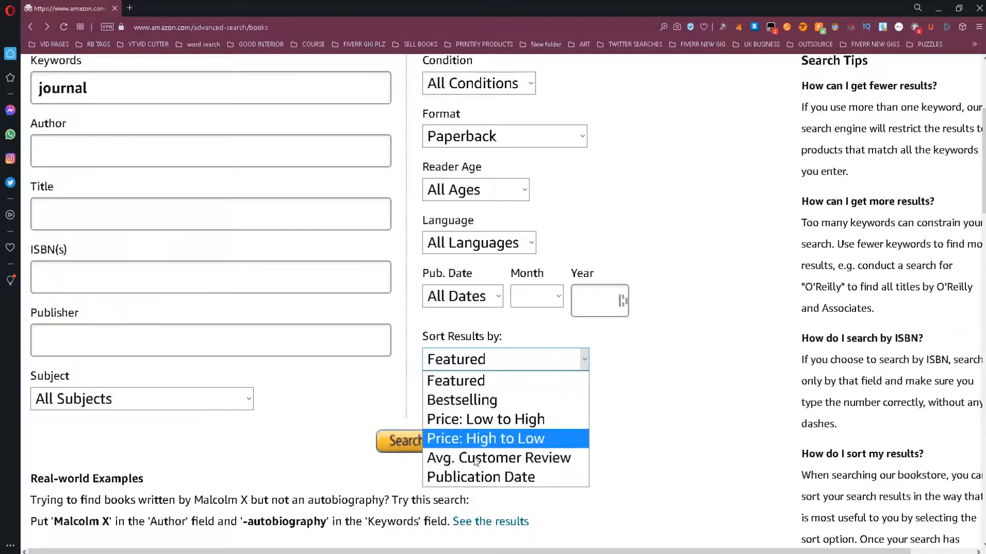
pyautogui.moveTo(462, 400)
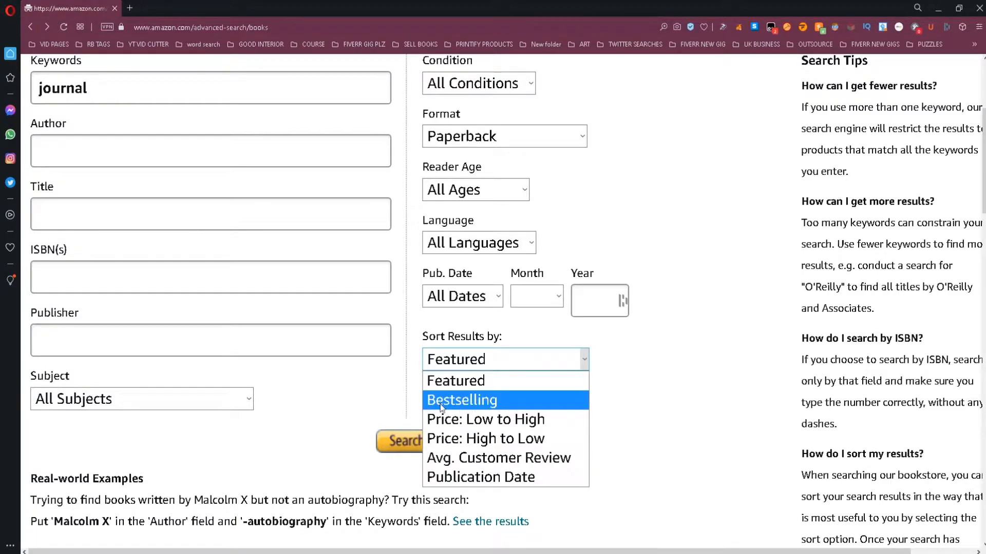
pyautogui.click(463, 400)
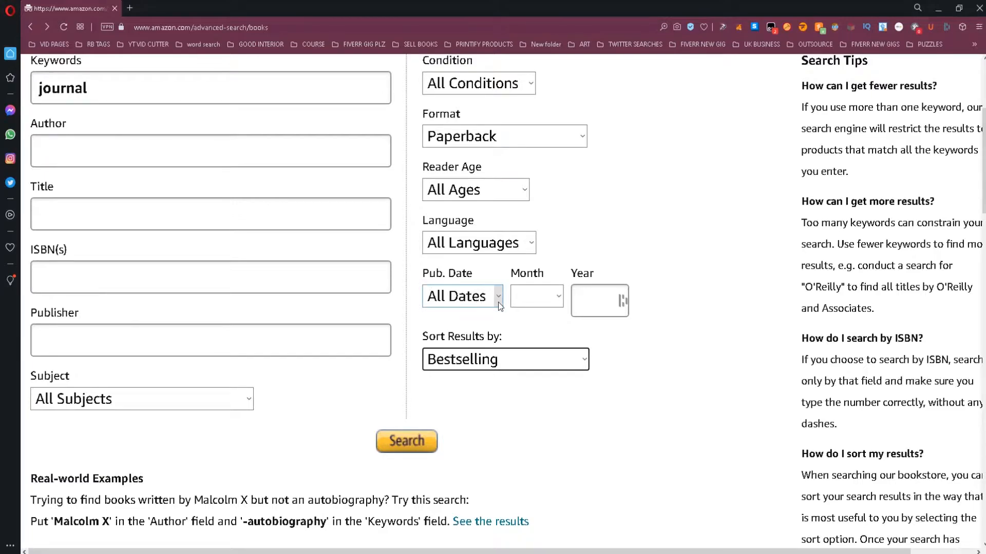
pyautogui.click(462, 296)
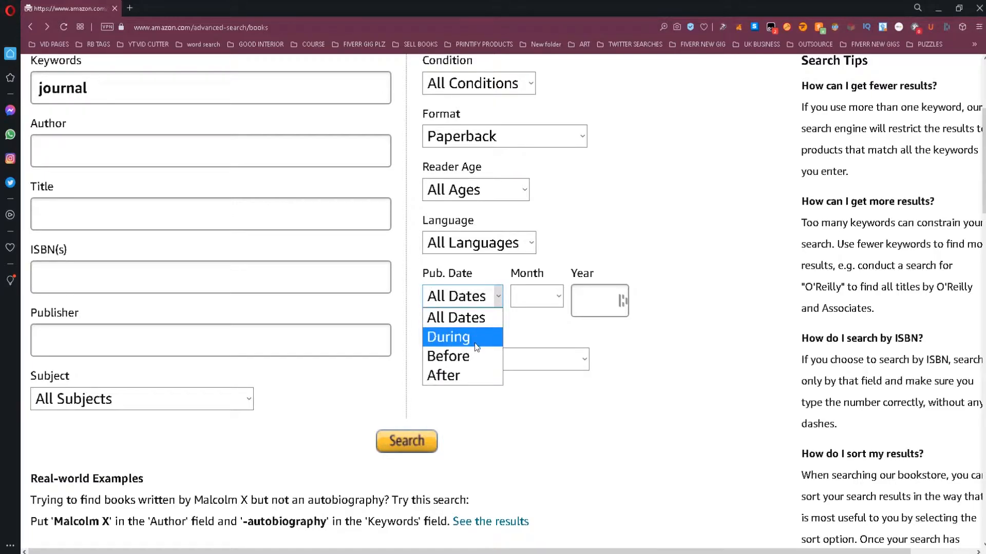
pyautogui.moveTo(450, 341)
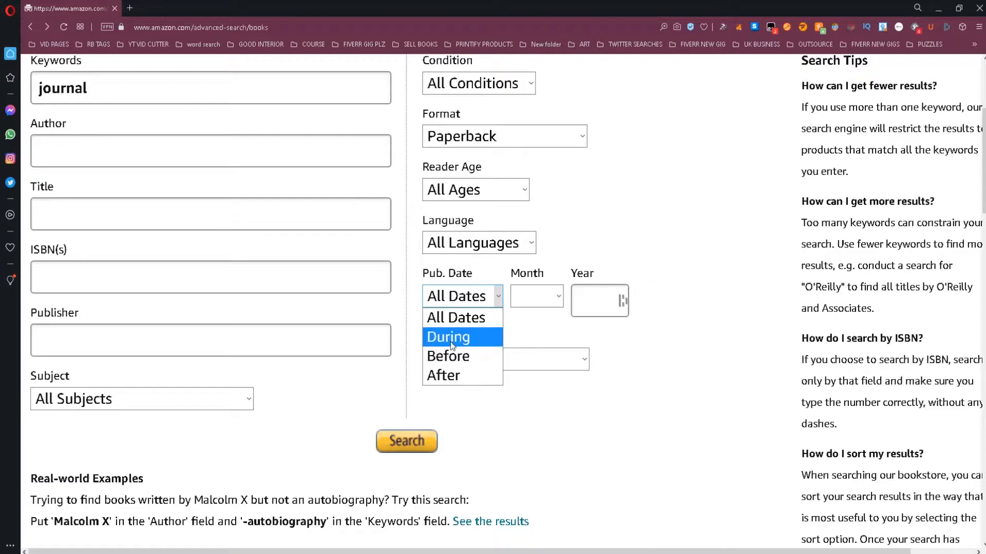
# Restrict the publication date to During April 2021
pyautogui.click(447, 337)
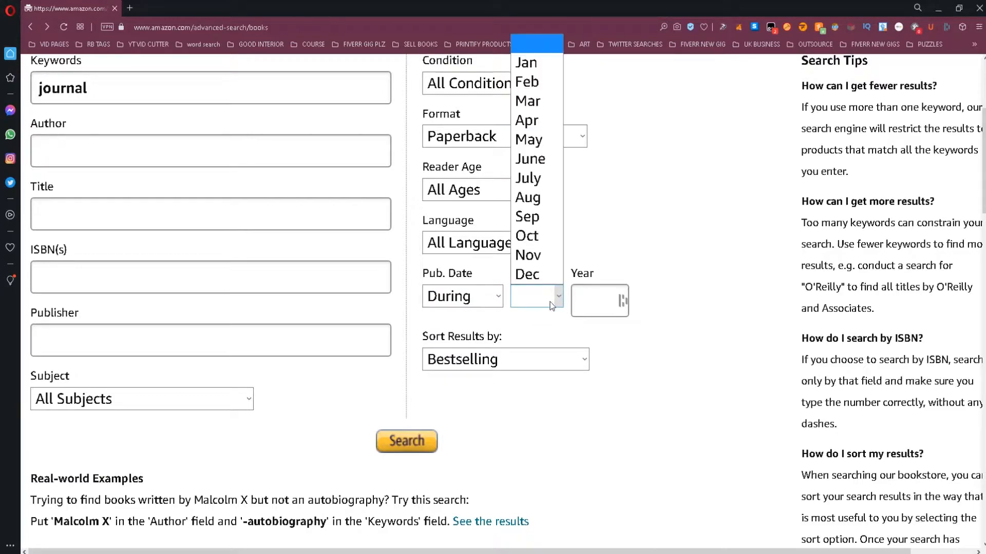
pyautogui.click(526, 120)
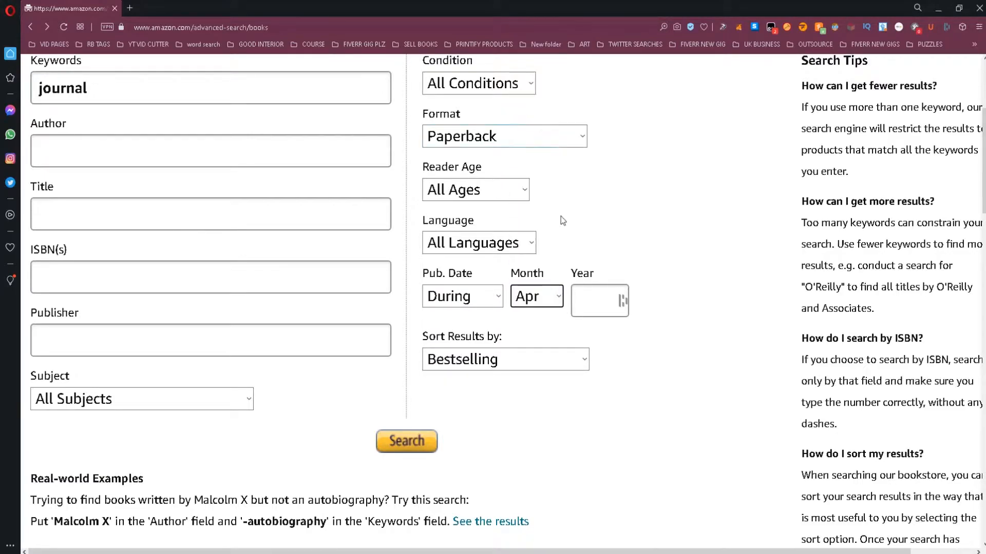
pyautogui.write('2021')
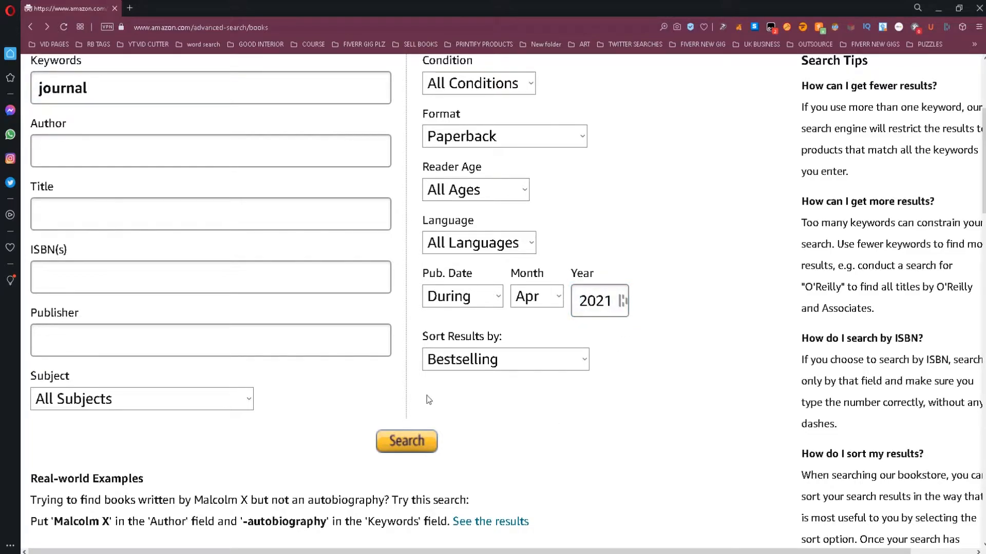
pyautogui.doubleClick(55, 313)
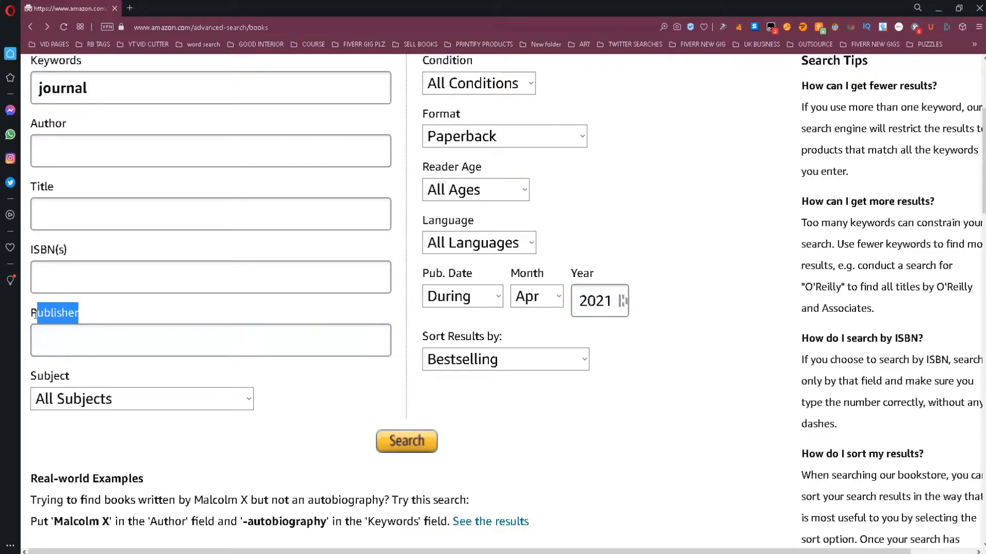
# Enter 'Independently published' as the publisher and submit the book search
pyautogui.click(210, 340)
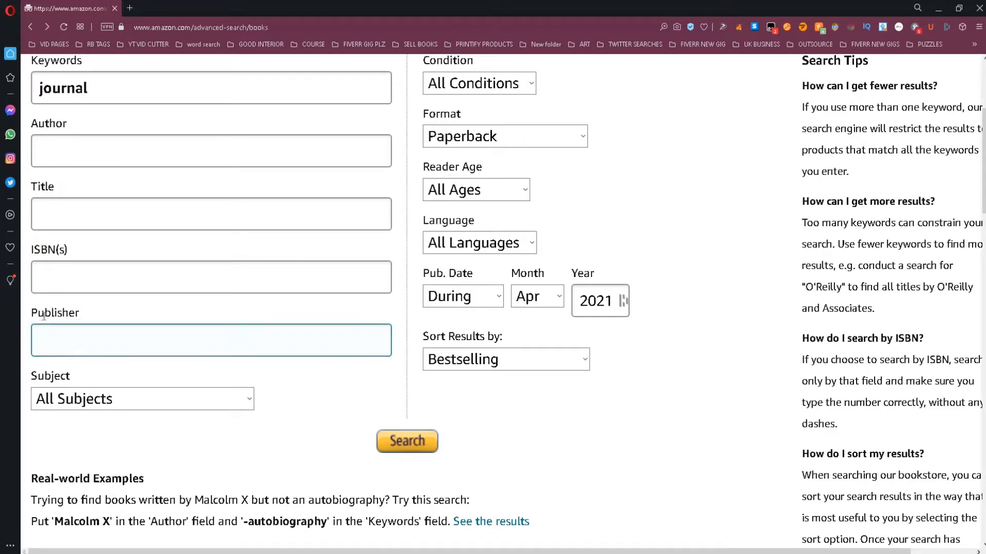
pyautogui.write('Independently published')
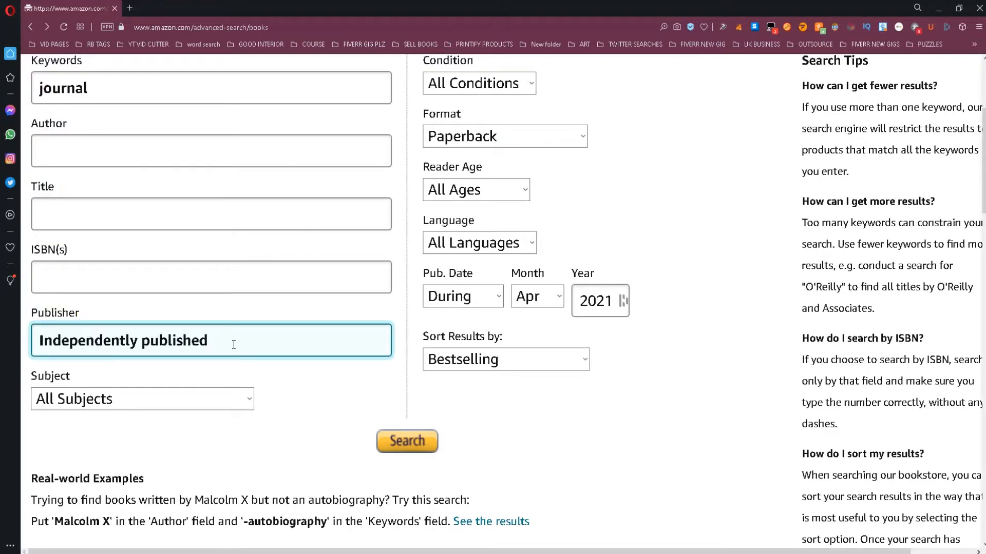
pyautogui.moveTo(85, 340); pyautogui.dragTo(208, 340)
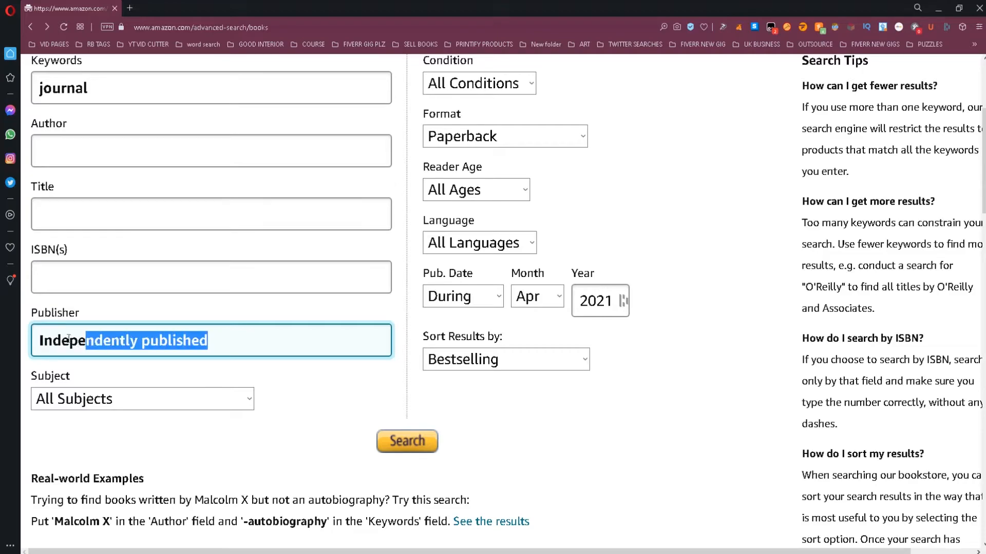
pyautogui.click(335, 420)
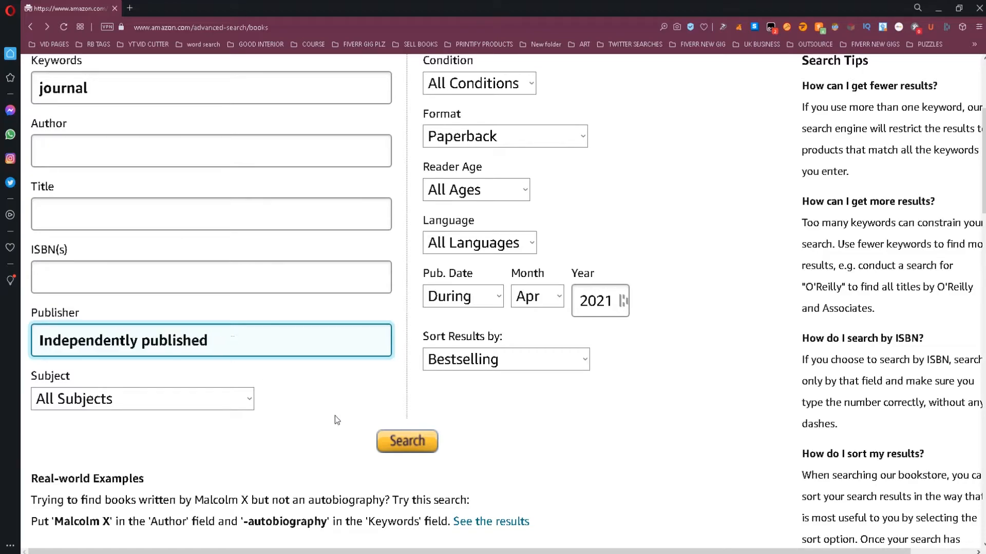
pyautogui.doubleClick(176, 340)
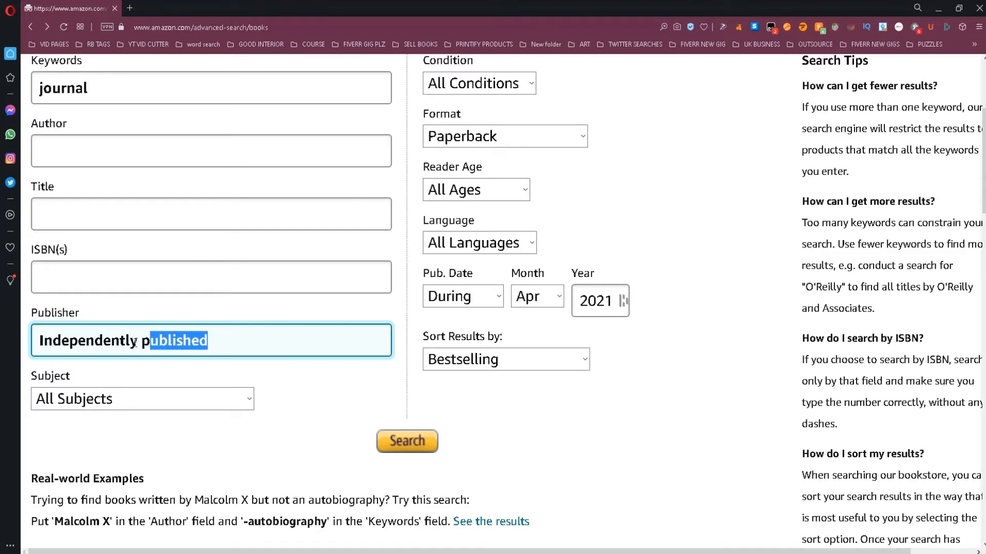
pyautogui.click(201, 340)
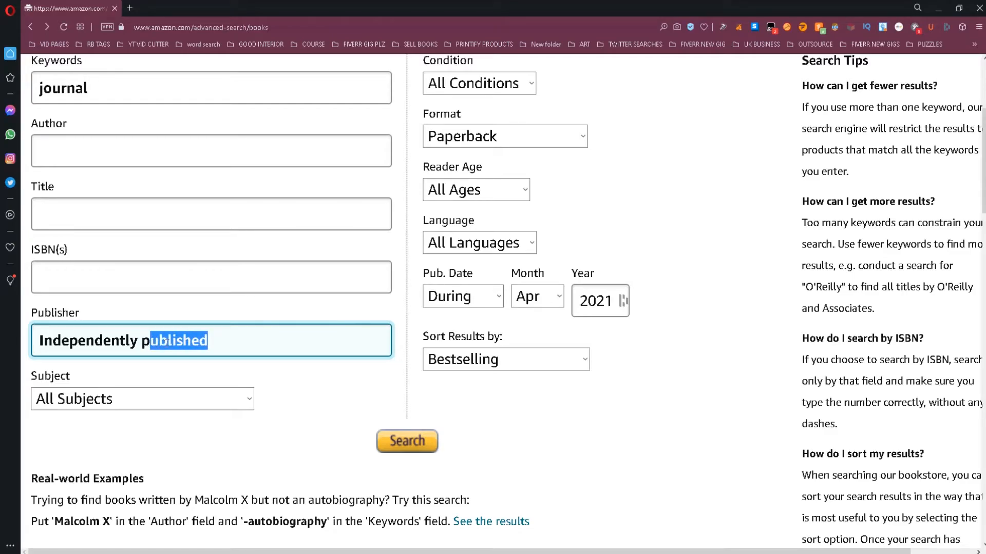
pyautogui.click(406, 441)
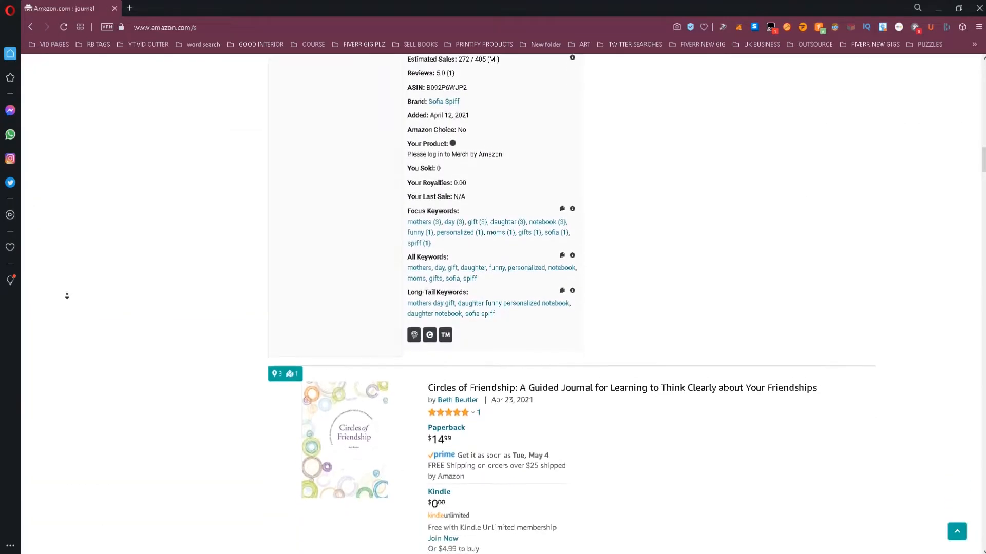
# Scroll the April 2021 journal results and go back to the search form
pyautogui.scroll(-3)
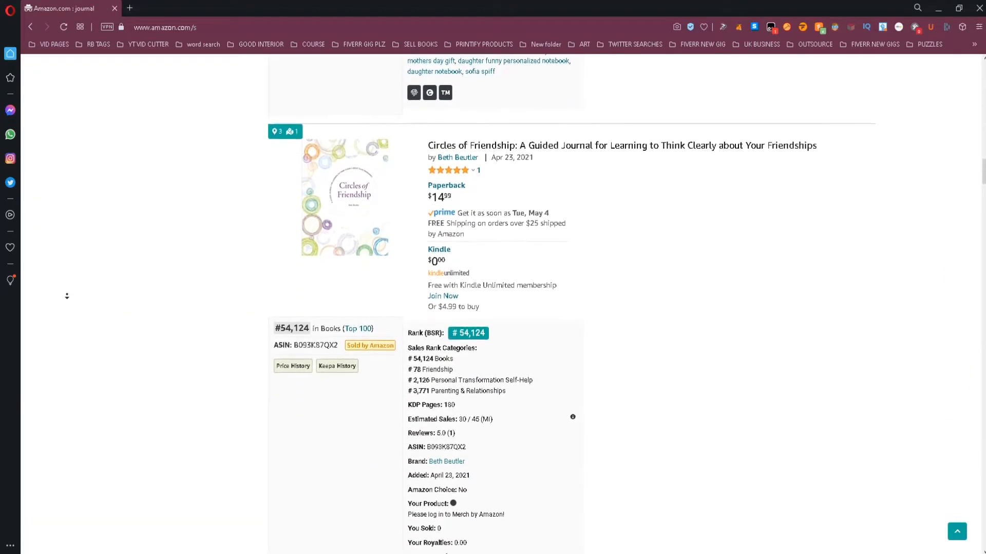
pyautogui.scroll(-3)
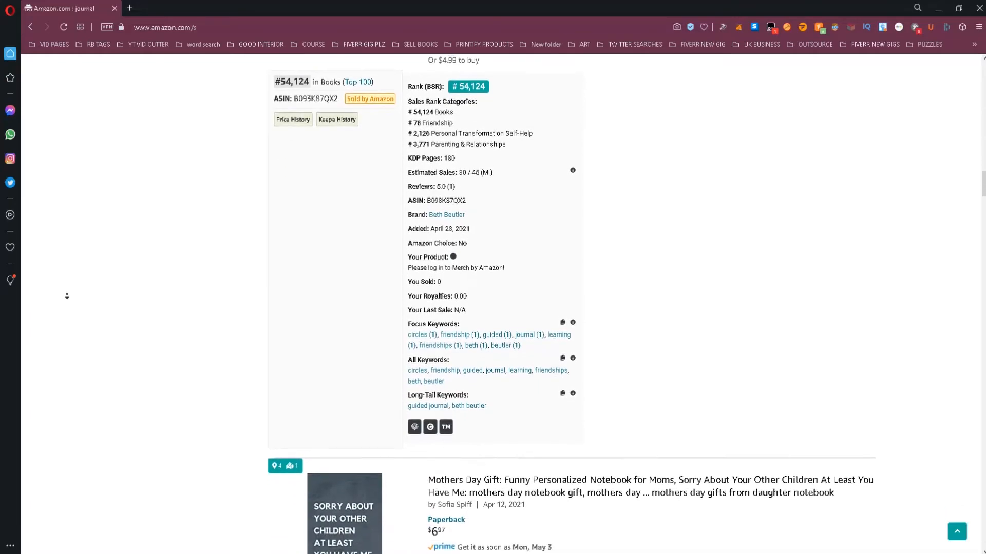
pyautogui.scroll(-3)
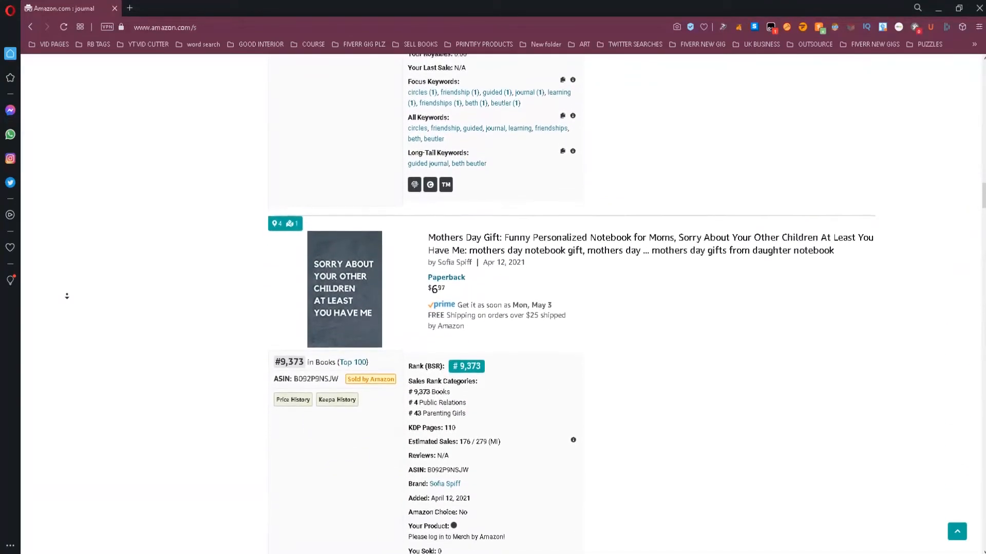
pyautogui.click(165, 27)
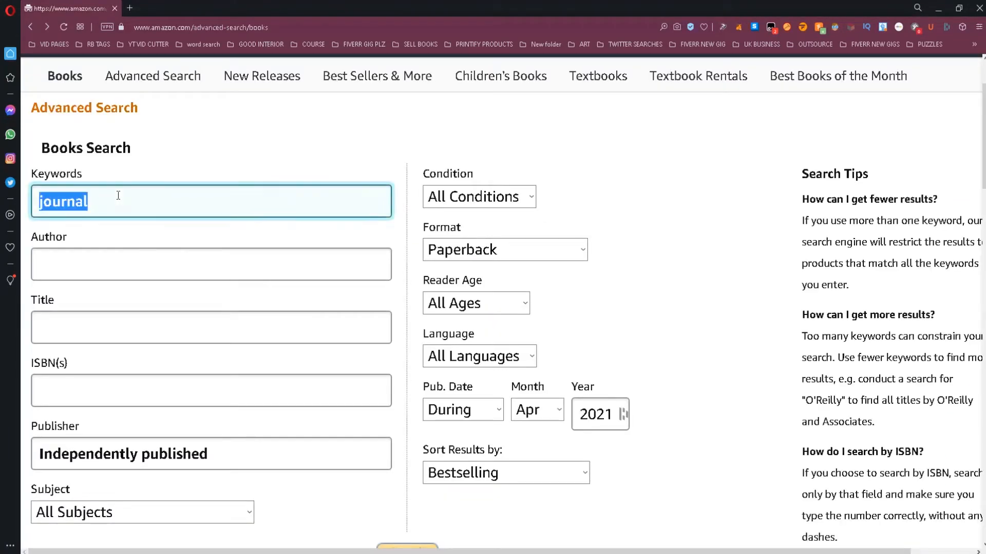
# Rerun the filtered search with keyword 'notebook' and scroll the paperback results
pyautogui.click(82, 201)
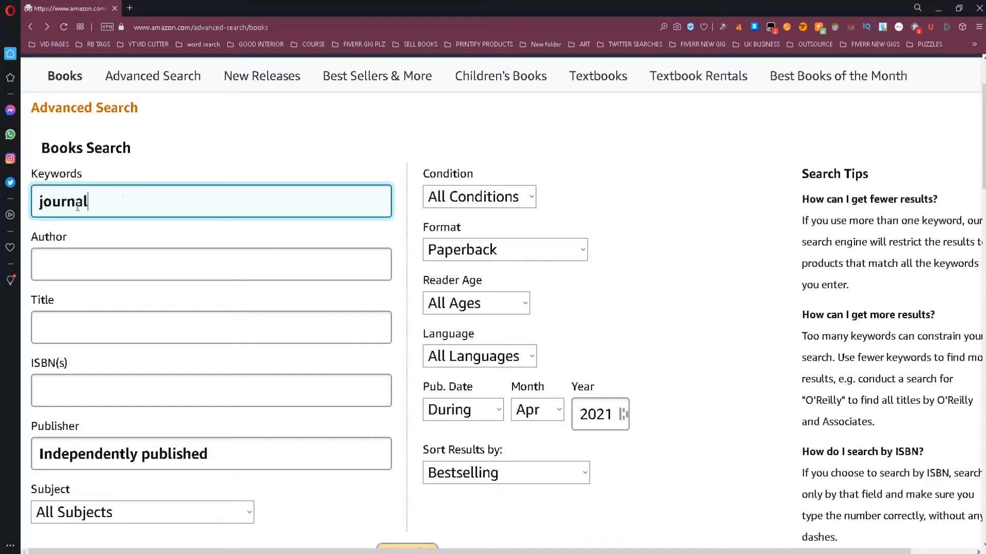
pyautogui.doubleClick(62, 201)
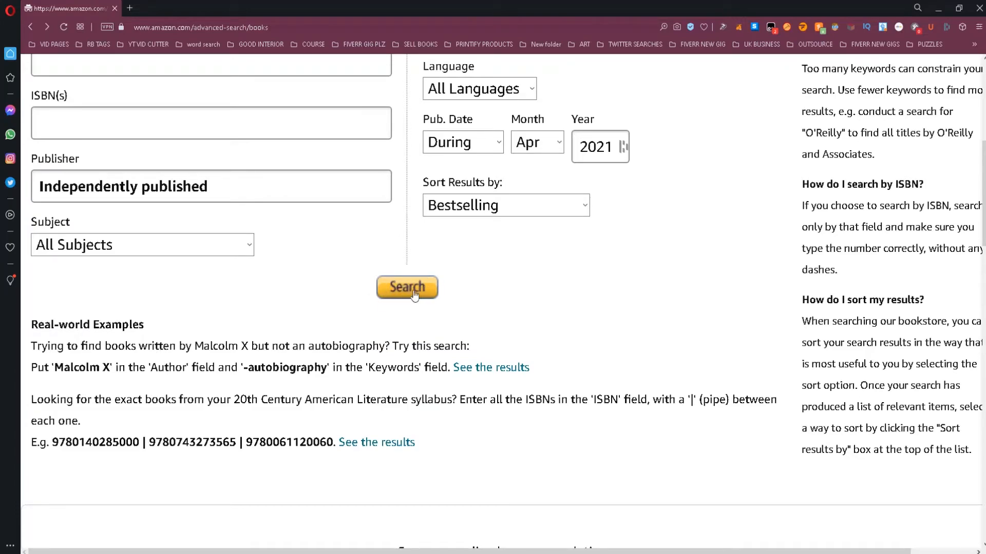
pyautogui.click(407, 288)
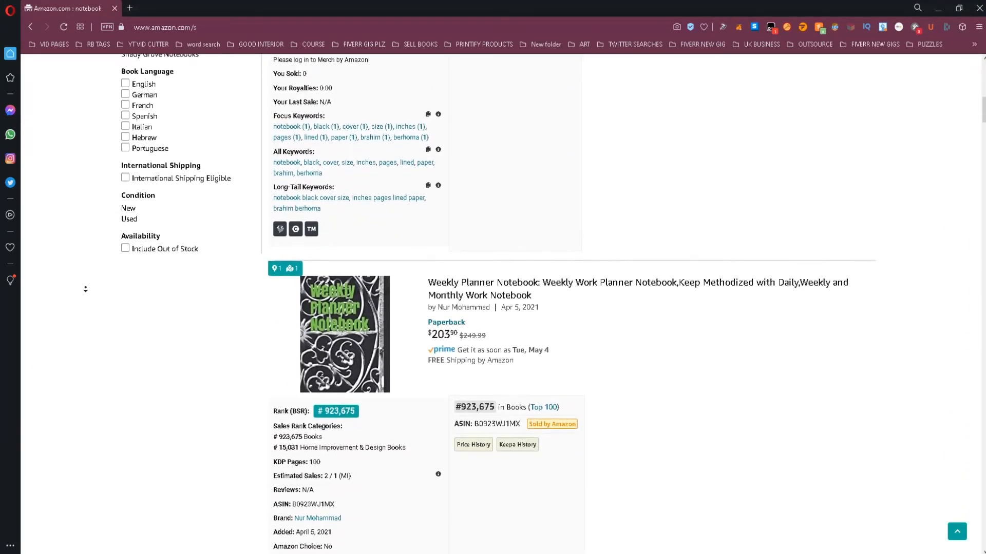
pyautogui.scroll(-3)
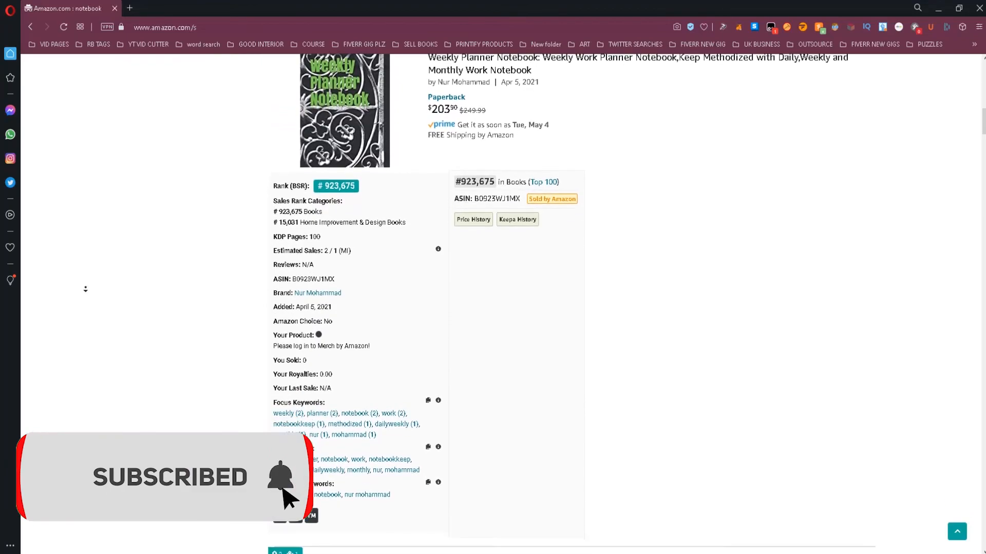
pyautogui.scroll(-3)
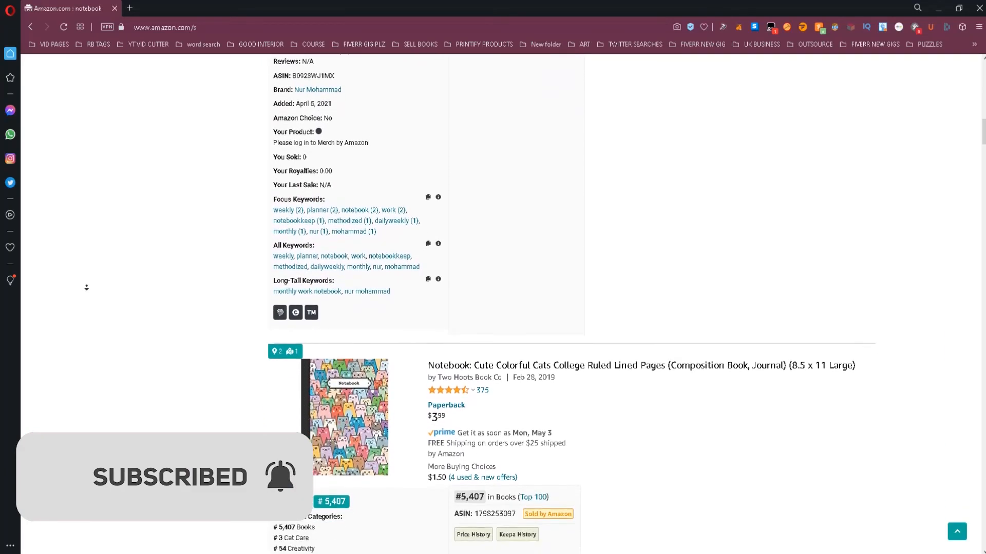